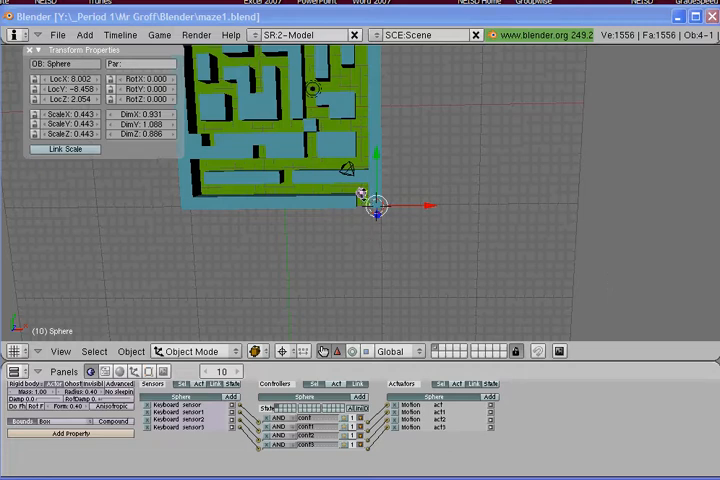
Snap the 3D cursor onto the player sphere at the corridor corner.
left_click_drag(374, 204, 384, 196)
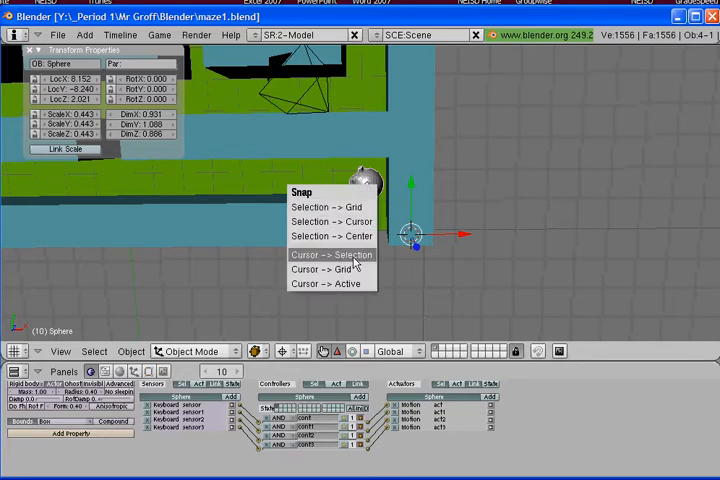
left_click(332, 254)
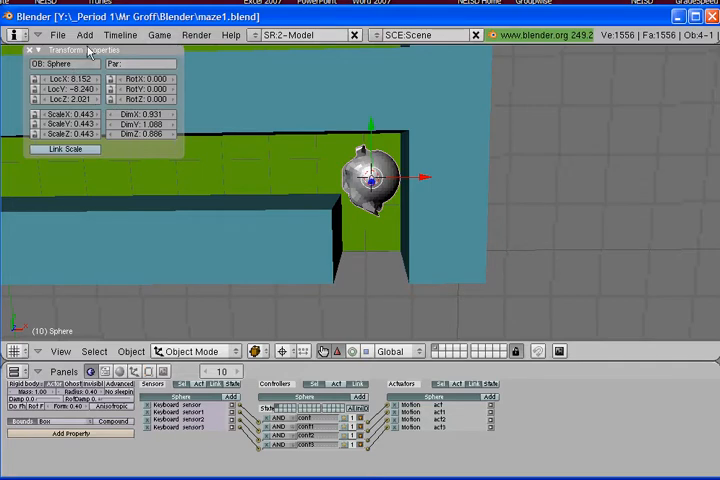
Add a cone mesh with default vertices, radius and depth at the cursor.
left_click(84, 36)
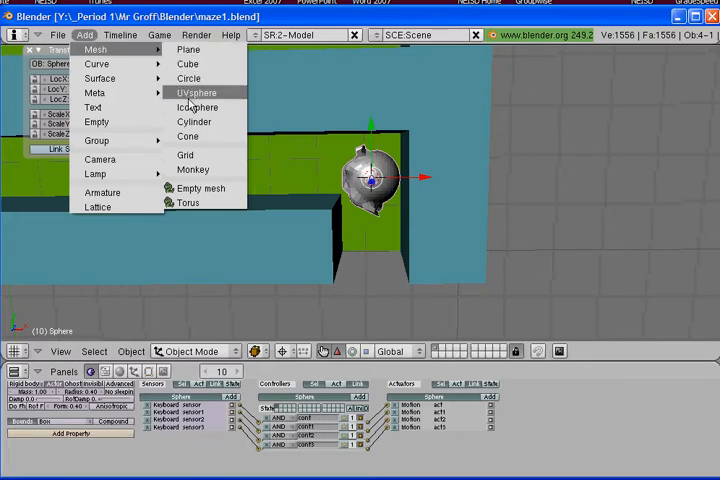
mouse_move(192, 168)
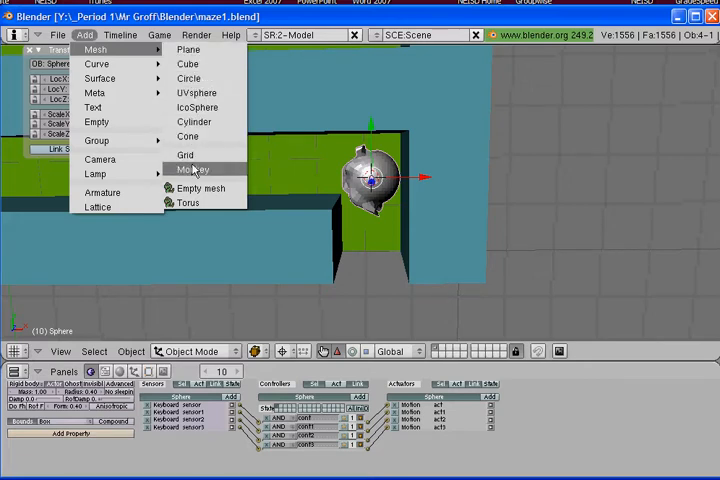
mouse_move(198, 92)
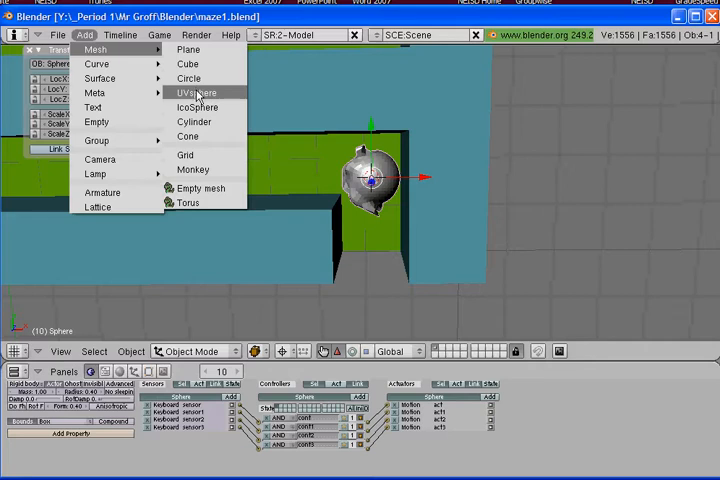
mouse_move(200, 80)
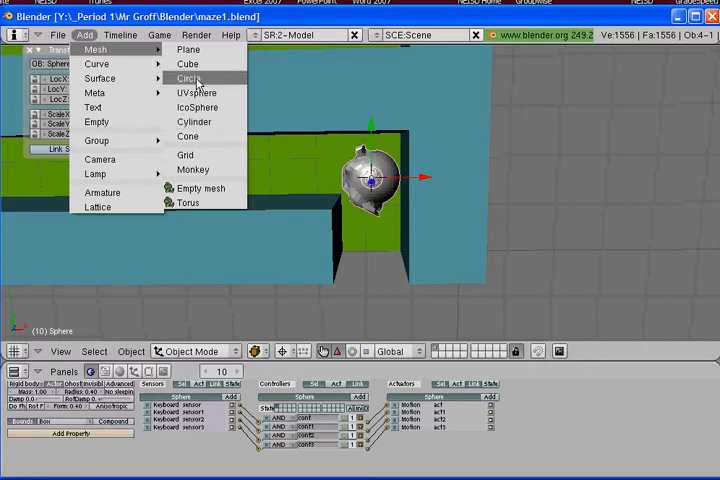
mouse_move(188, 136)
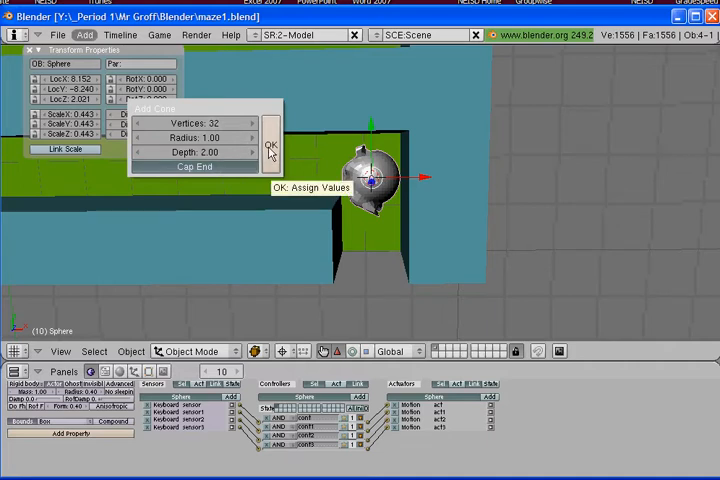
left_click(270, 140)
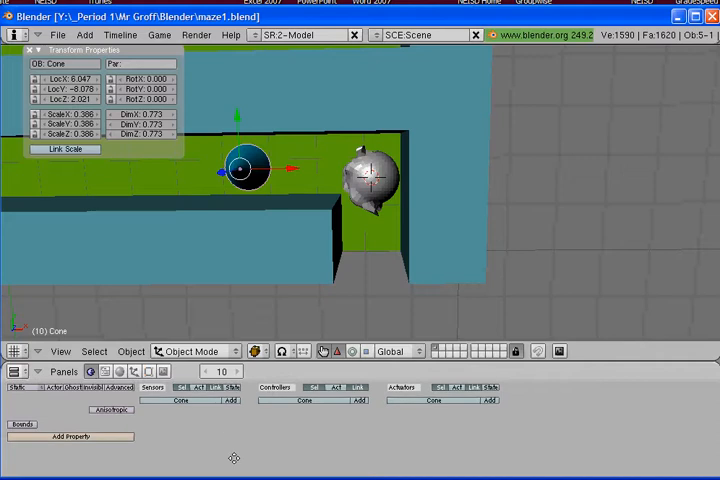
Add a game logic sensor to the cone to start its pickup behaviour.
left_click(22, 376)
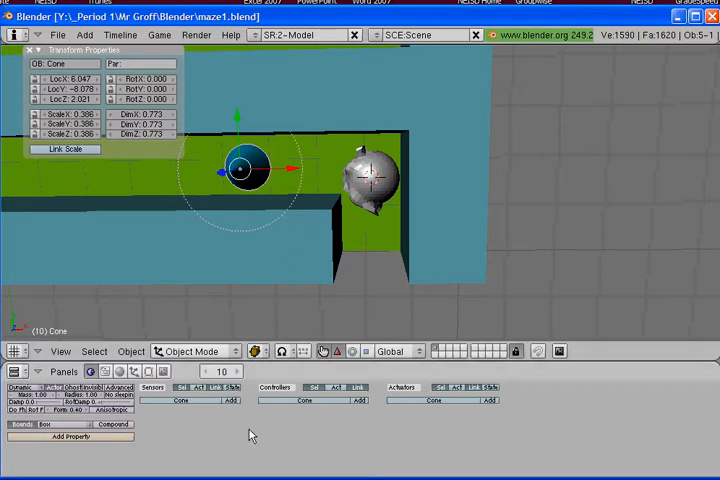
mouse_move(376, 196)
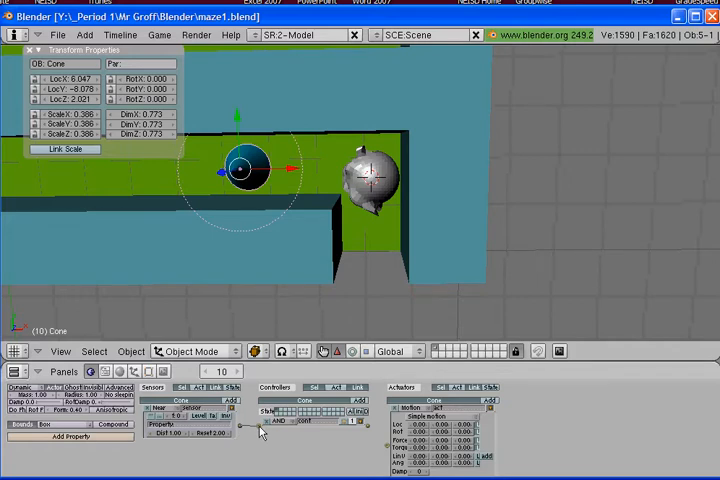
mouse_move(370, 434)
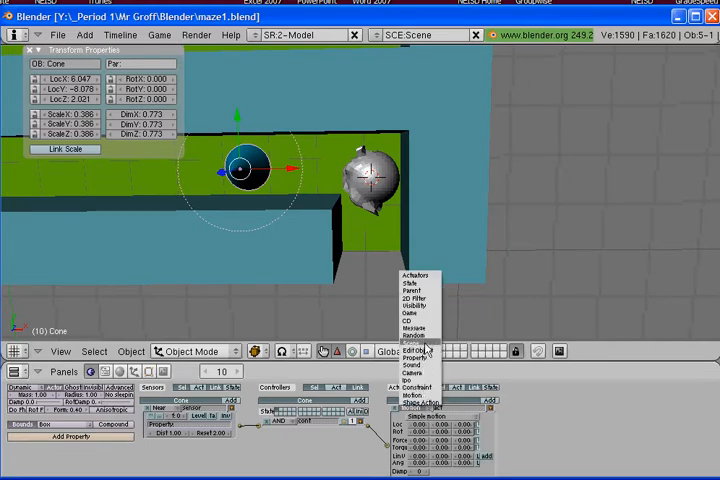
Set the cone's actuator to Edit Object with End Object.
left_click(412, 348)
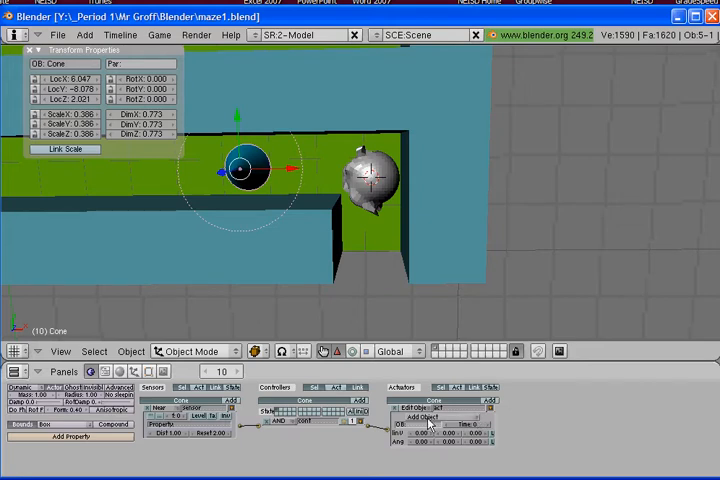
left_click(426, 416)
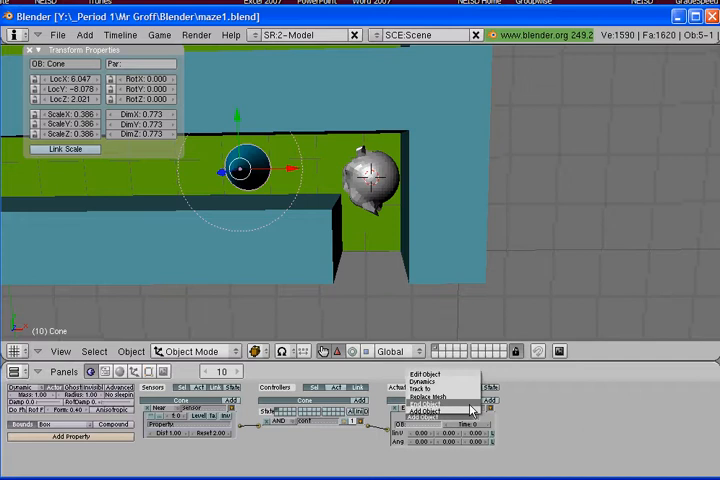
left_click(432, 408)
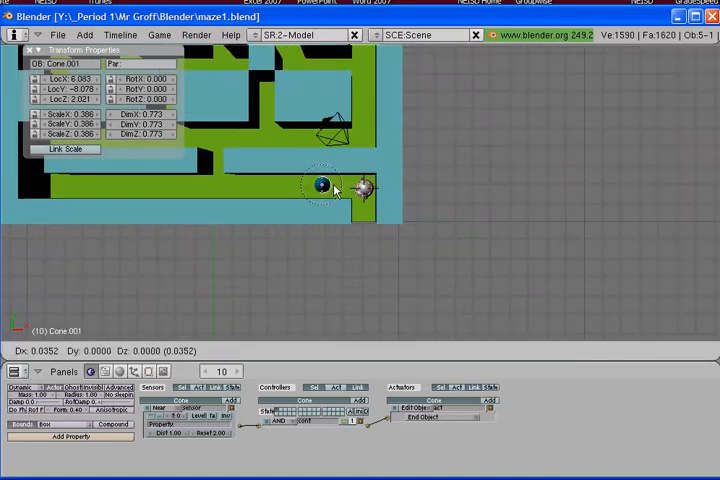
Move two duplicated cone copies to different spots in the maze.
left_click_drag(320, 184, 224, 188)
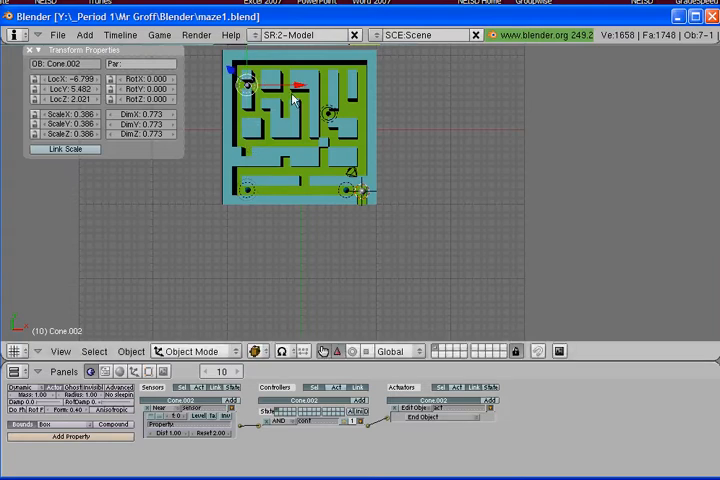
left_click_drag(248, 84, 232, 84)
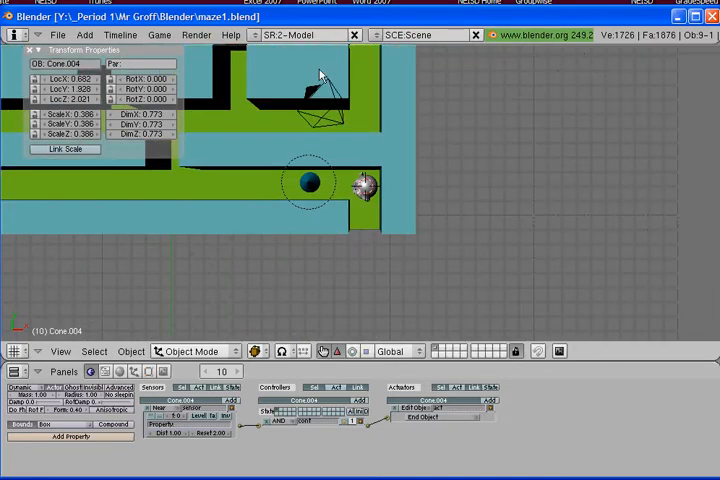
Add a Suzanne monkey mesh and move it into the left corridor.
left_click(308, 184)
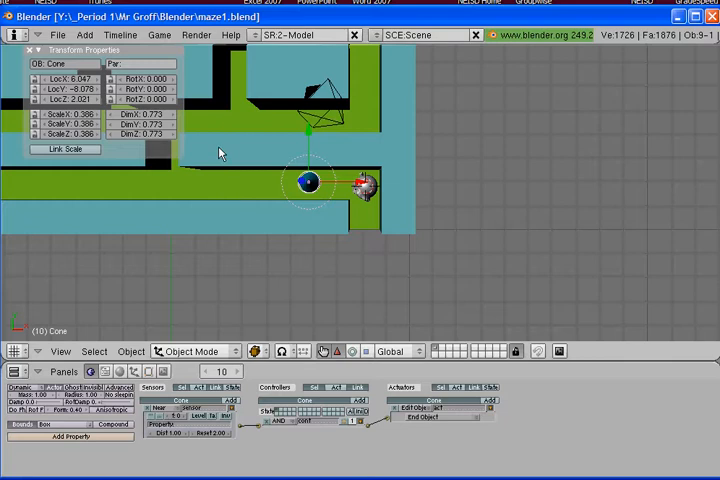
left_click(84, 36)
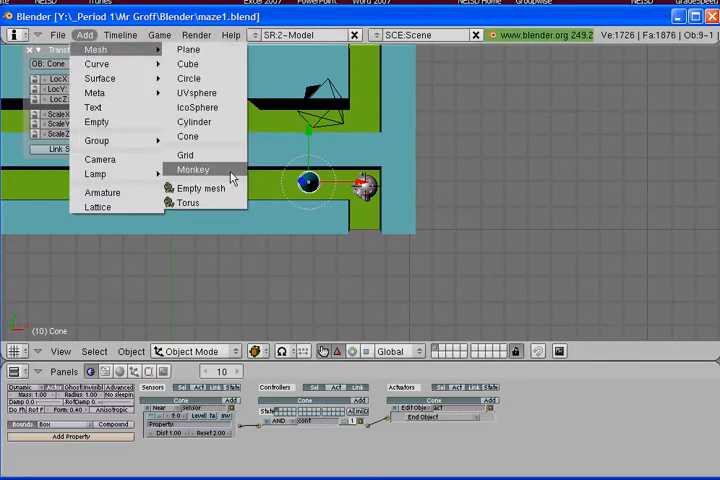
left_click(194, 168)
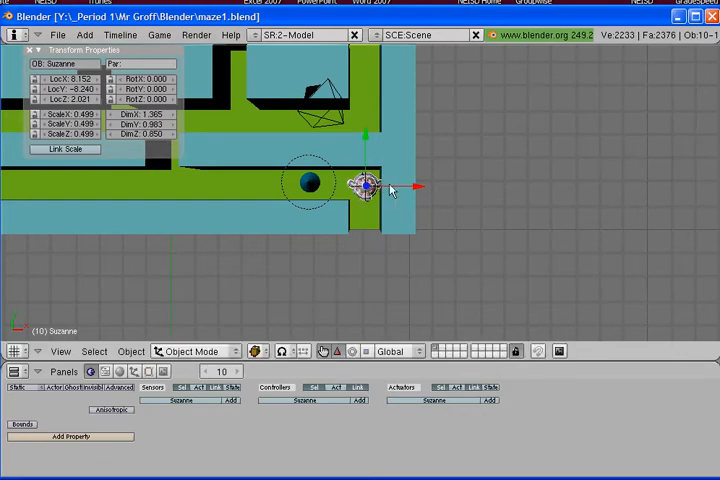
left_click_drag(364, 184, 98, 188)
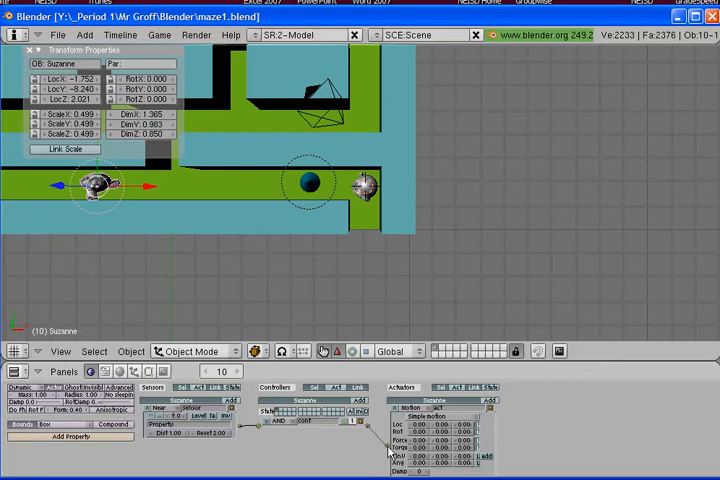
mouse_move(424, 404)
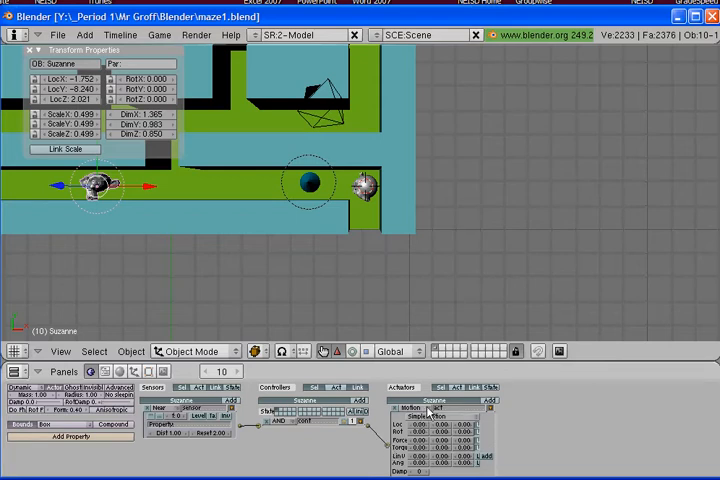
Set the monkey's actuator type for its game logic.
left_click(414, 416)
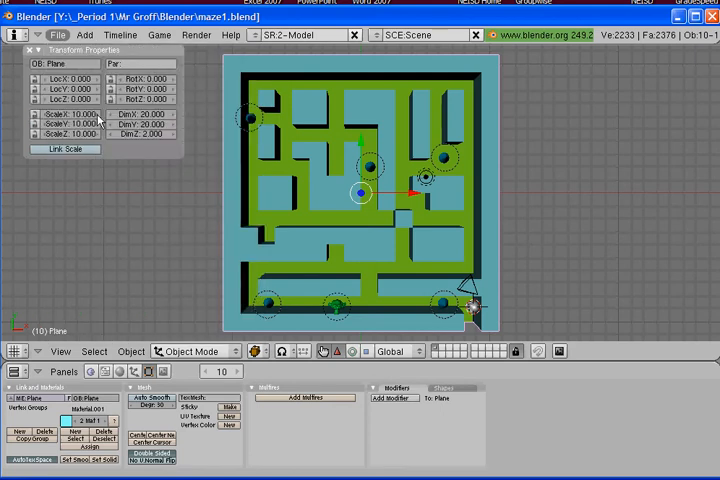
mouse_move(388, 166)
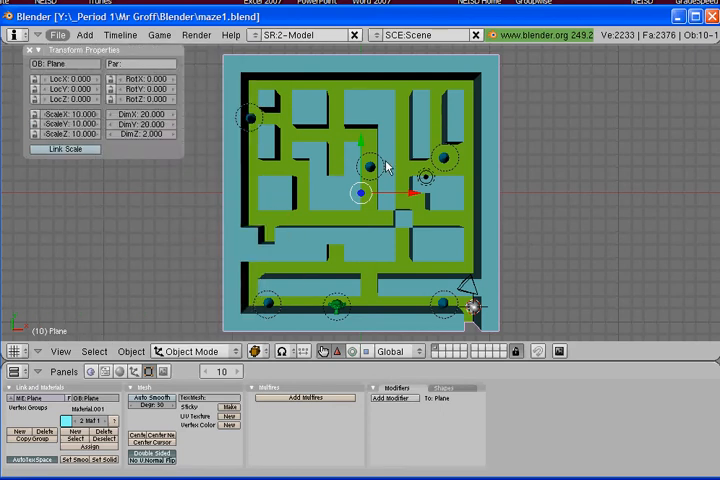